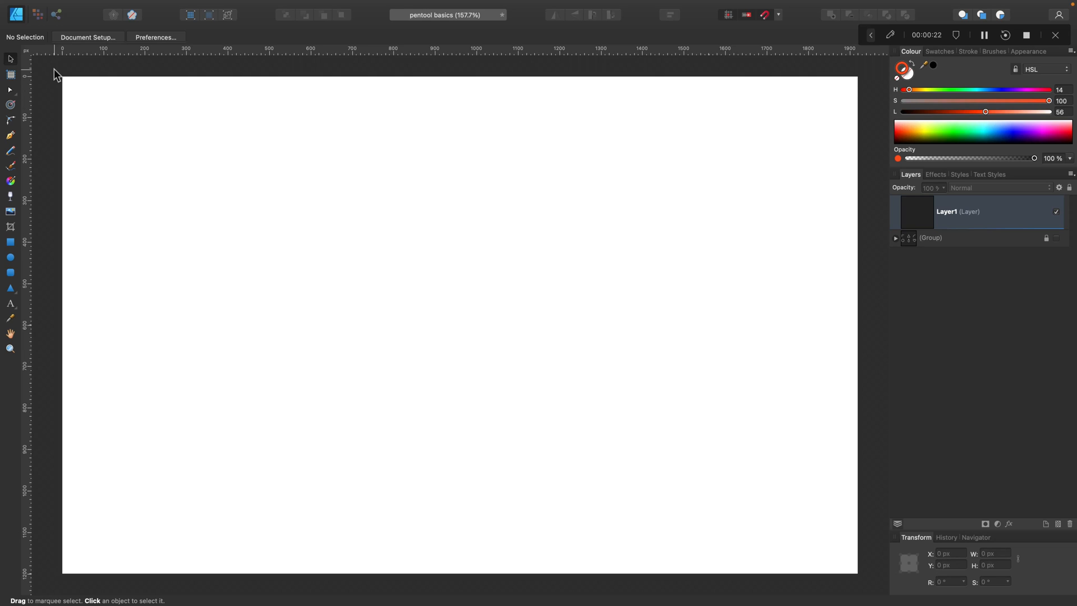
pyautogui.moveTo(11, 142)
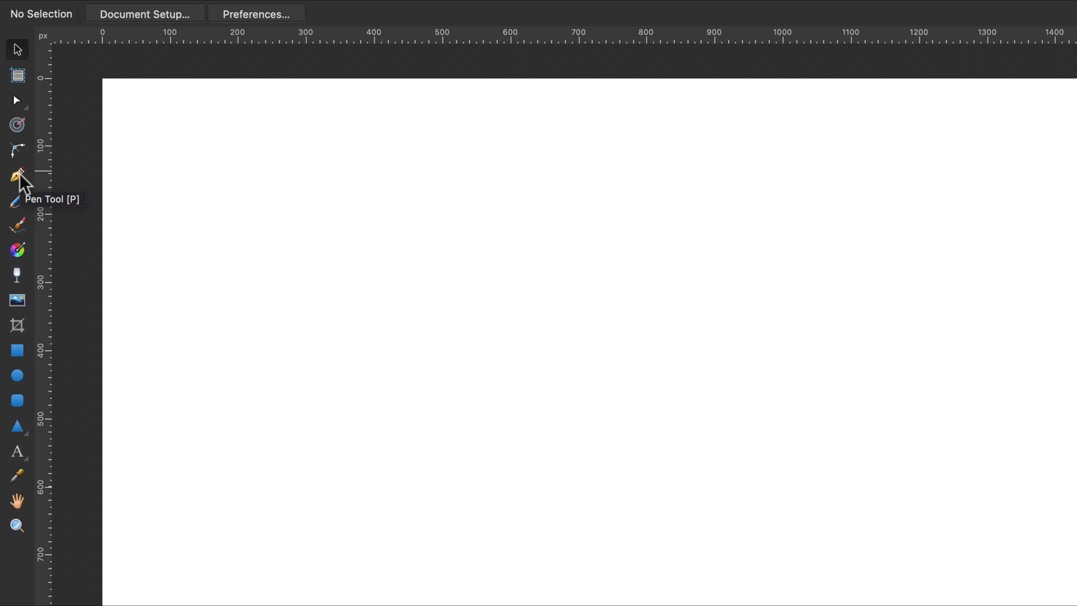
# Step: Draw a red zigzag polyline of straight segments with the Pen Tool
pyautogui.click(17, 175)
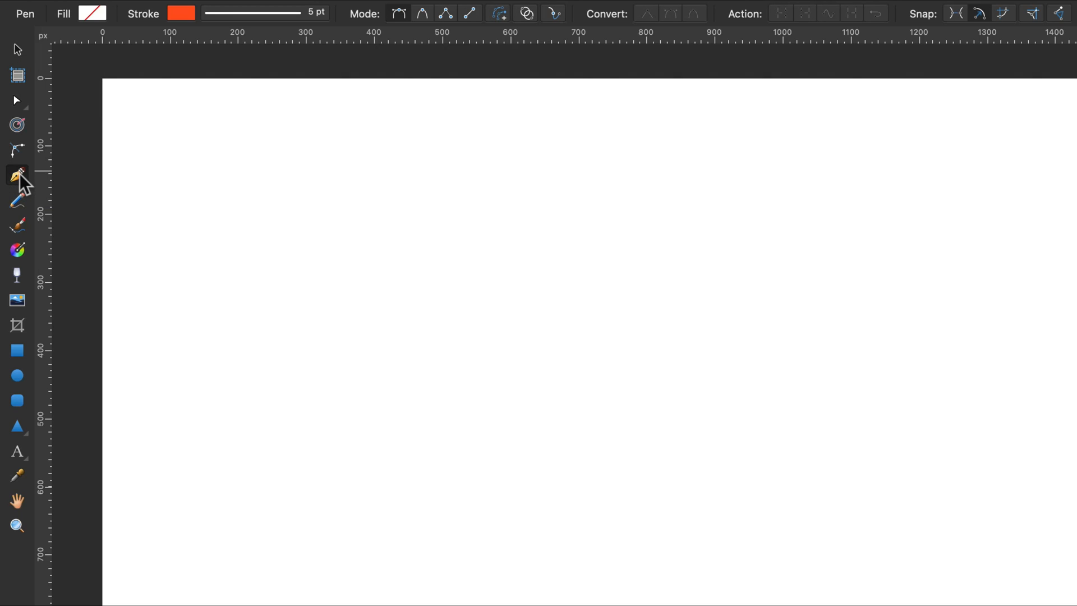
pyautogui.moveTo(288, 210)
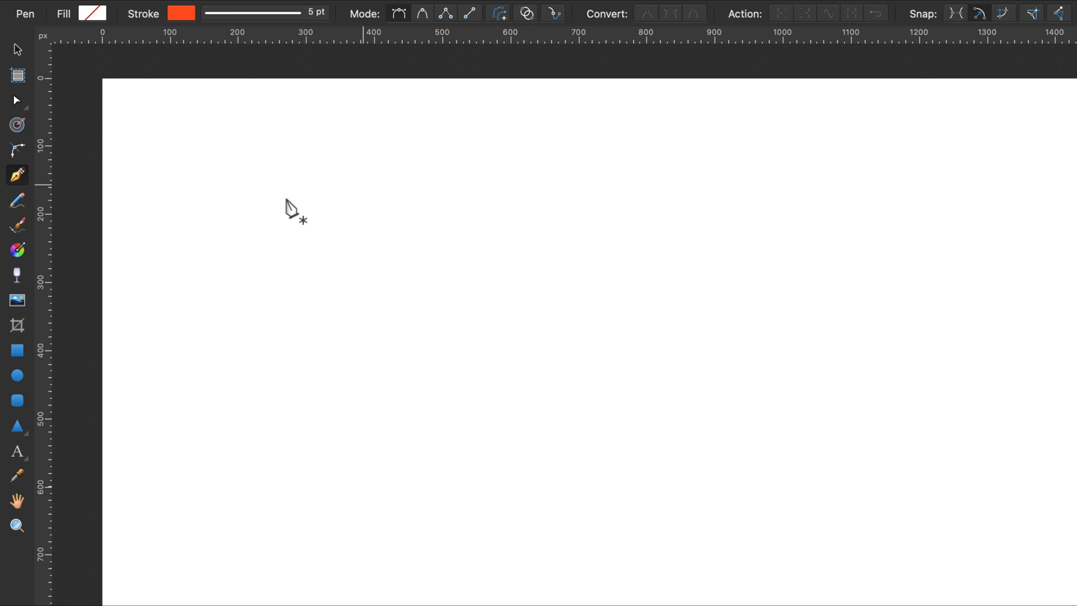
pyautogui.moveTo(240, 217)
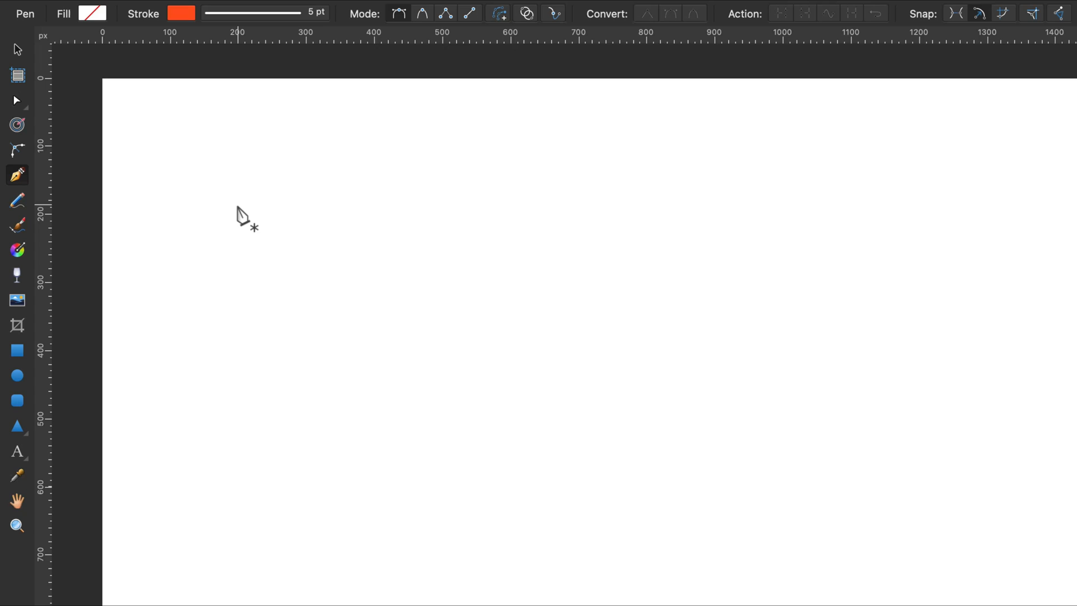
pyautogui.click(449, 281)
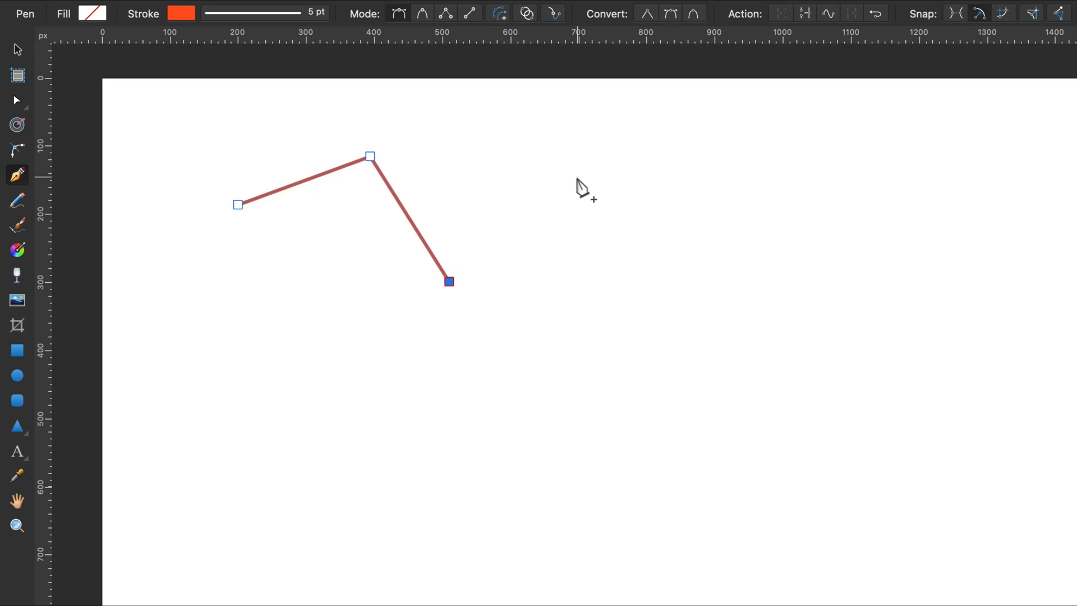
pyautogui.click(828, 177)
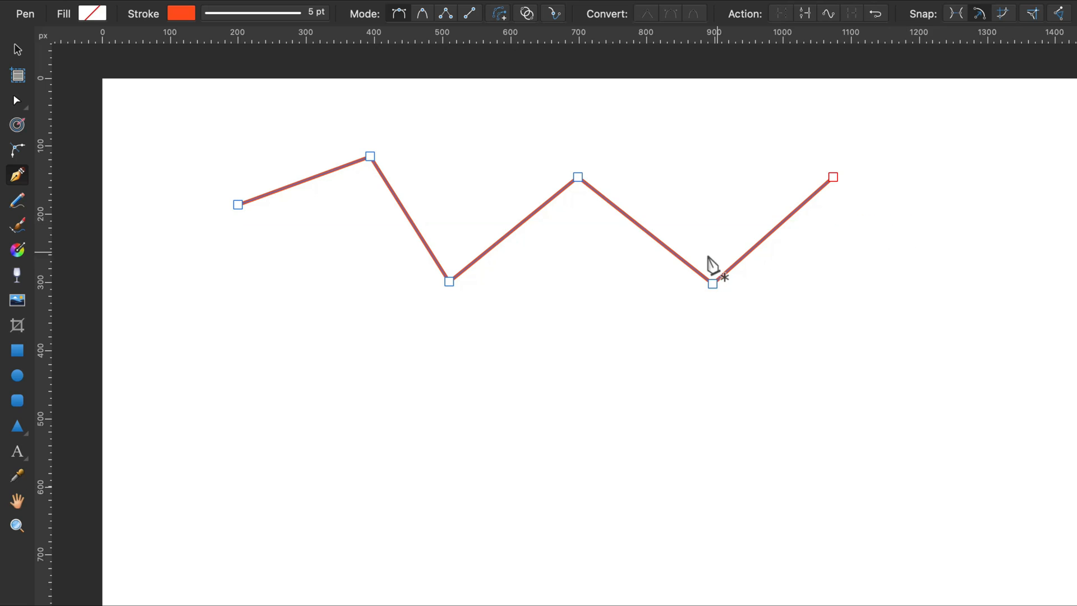
pyautogui.click(300, 398)
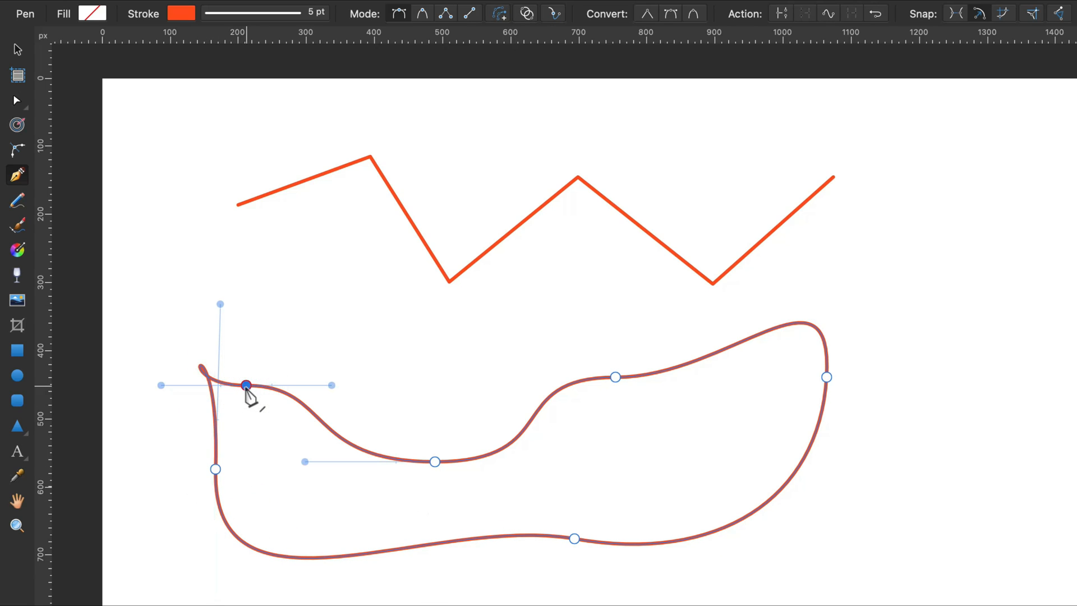
pyautogui.moveTo(17, 109)
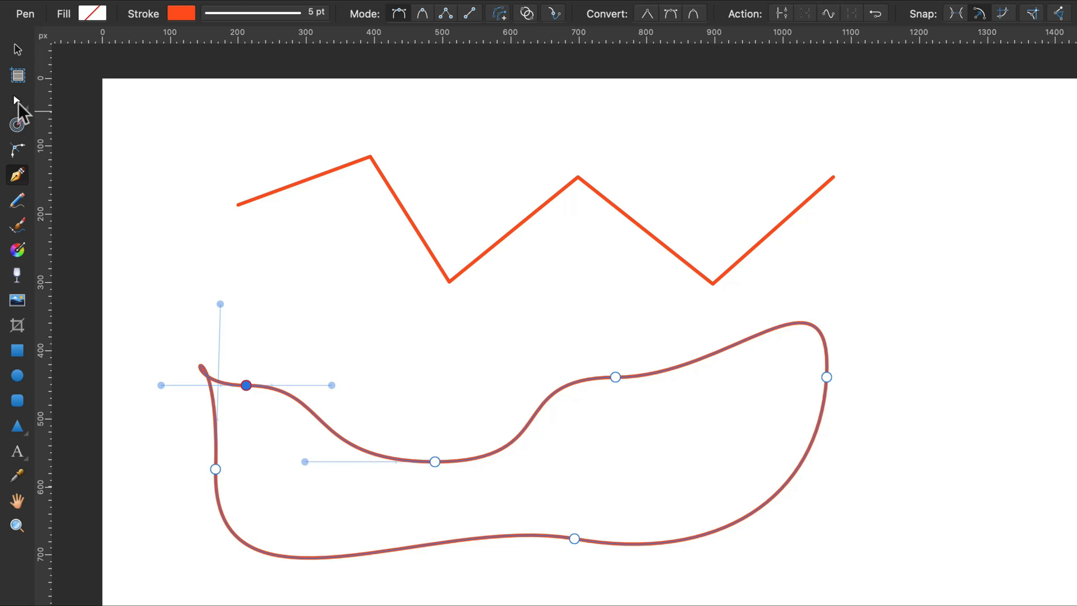
# Step: With the Node Tool, convert the blob's left node to a Sharp corner
pyautogui.click(16, 100)
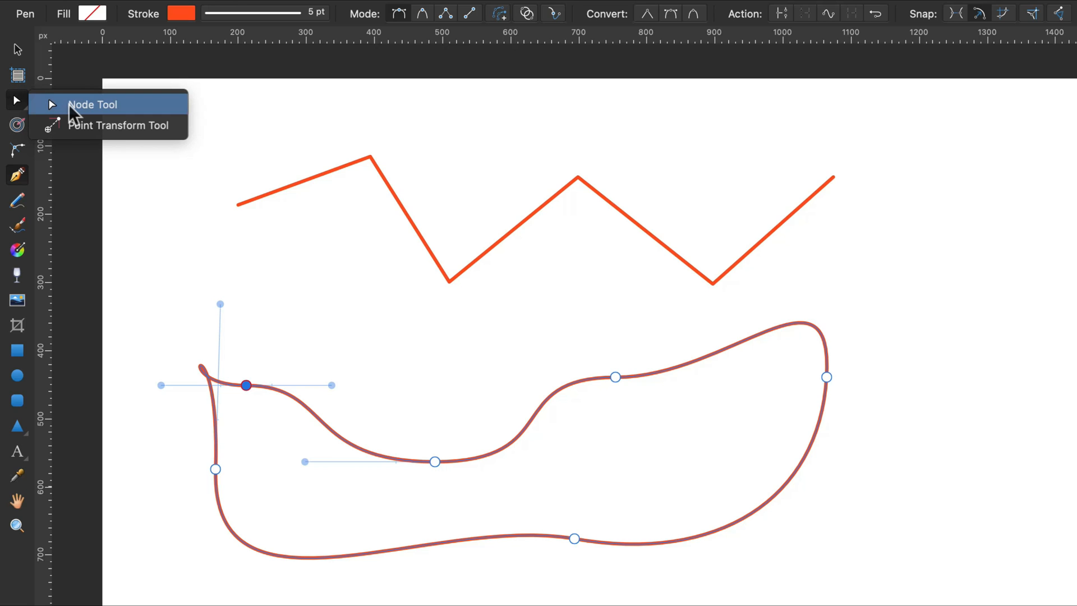
pyautogui.click(93, 104)
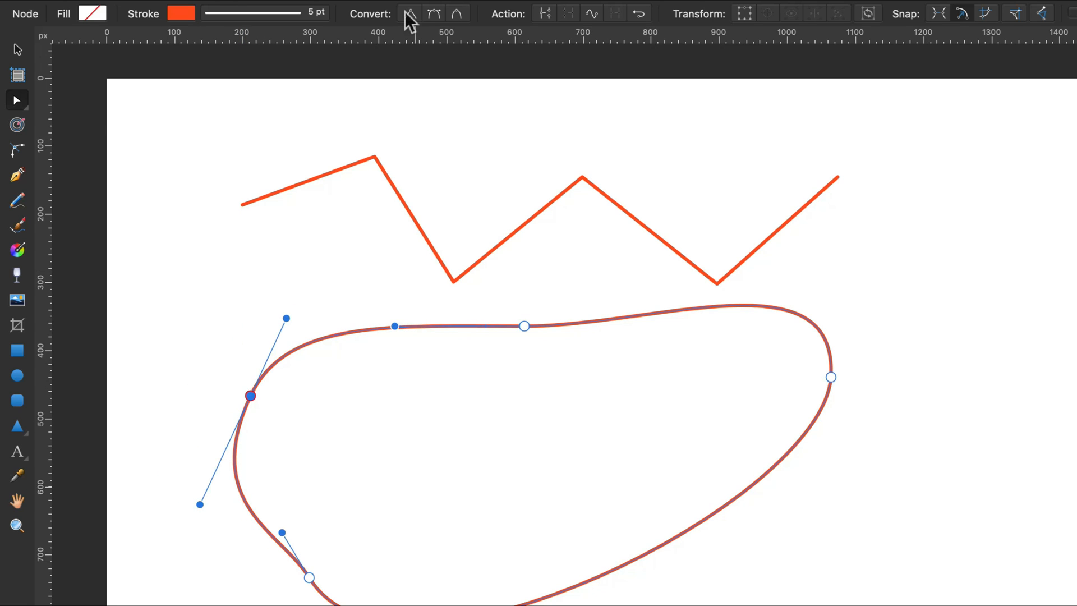
pyautogui.click(433, 13)
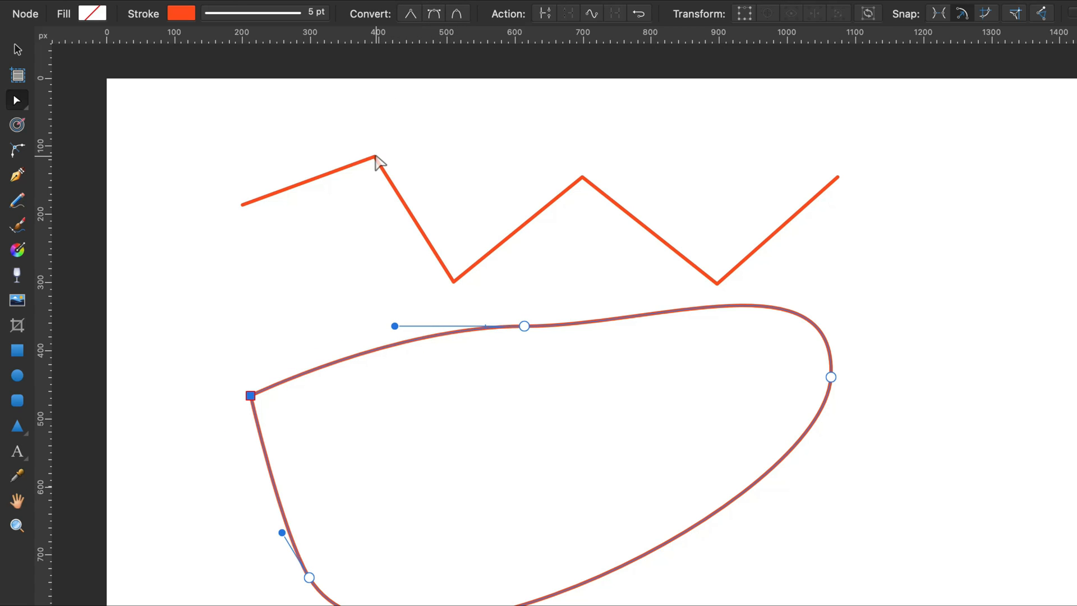
# Step: Convert the zigzag's first peak to Smooth and reshape its curve with the handle
pyautogui.click(433, 14)
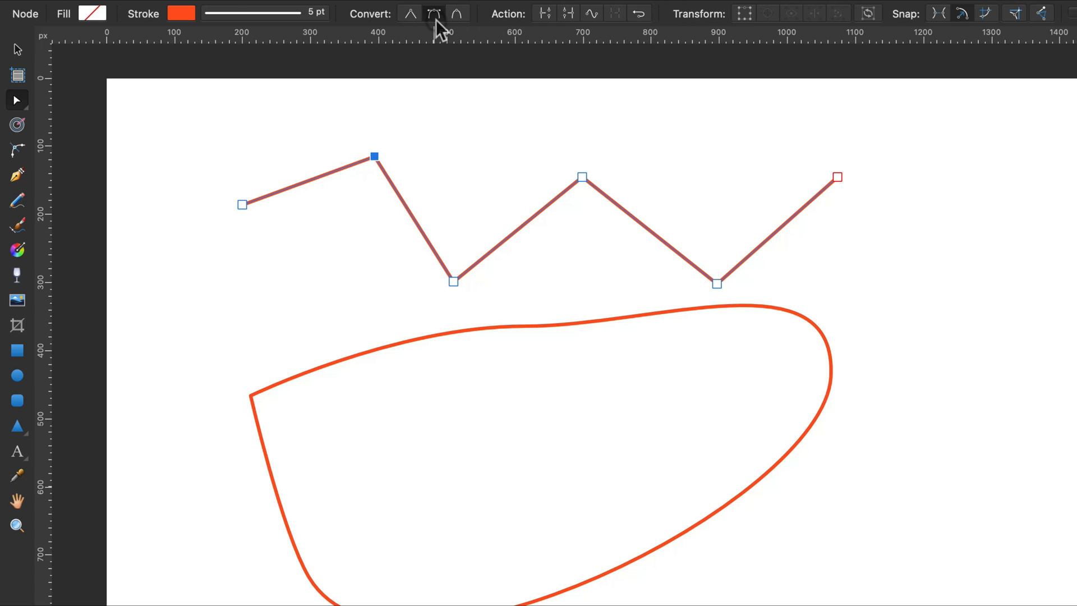
pyautogui.click(433, 14)
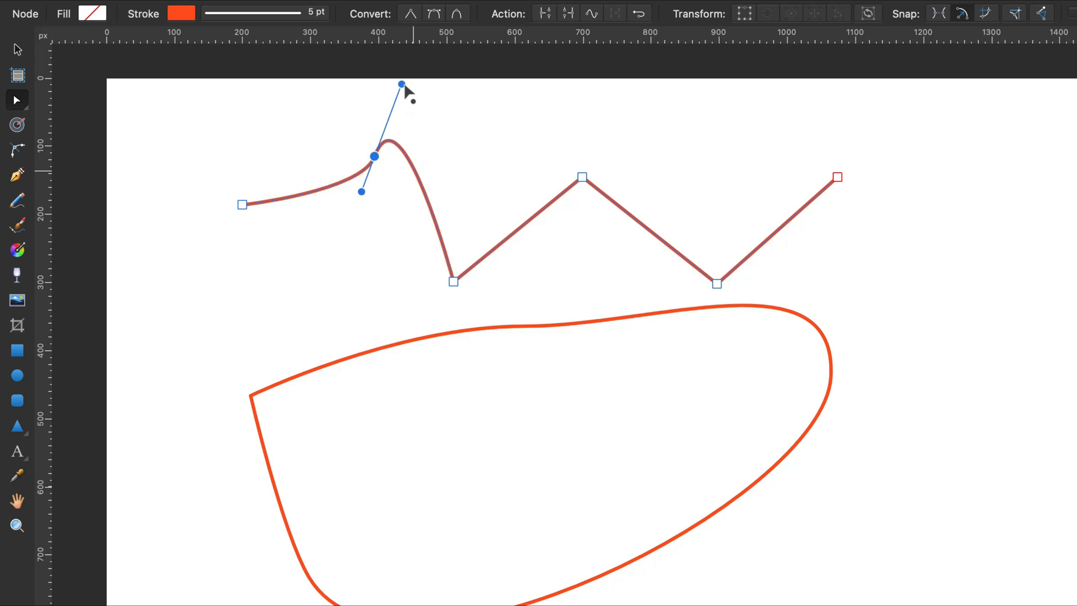
pyautogui.click(17, 48)
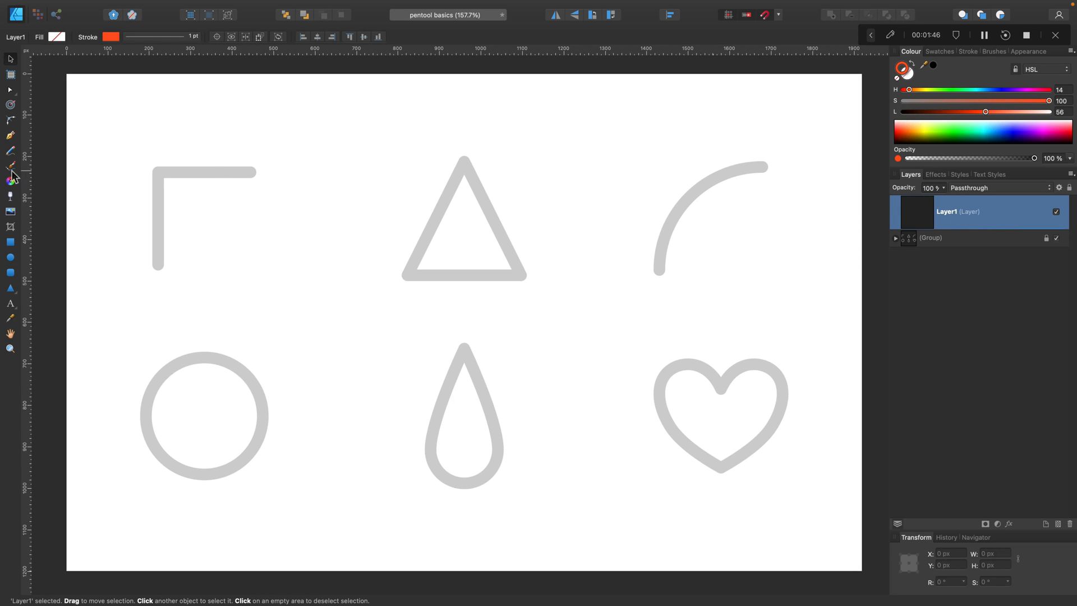
# Step: Trace the grey corner shape with a red Pen Tool path
pyautogui.click(10, 136)
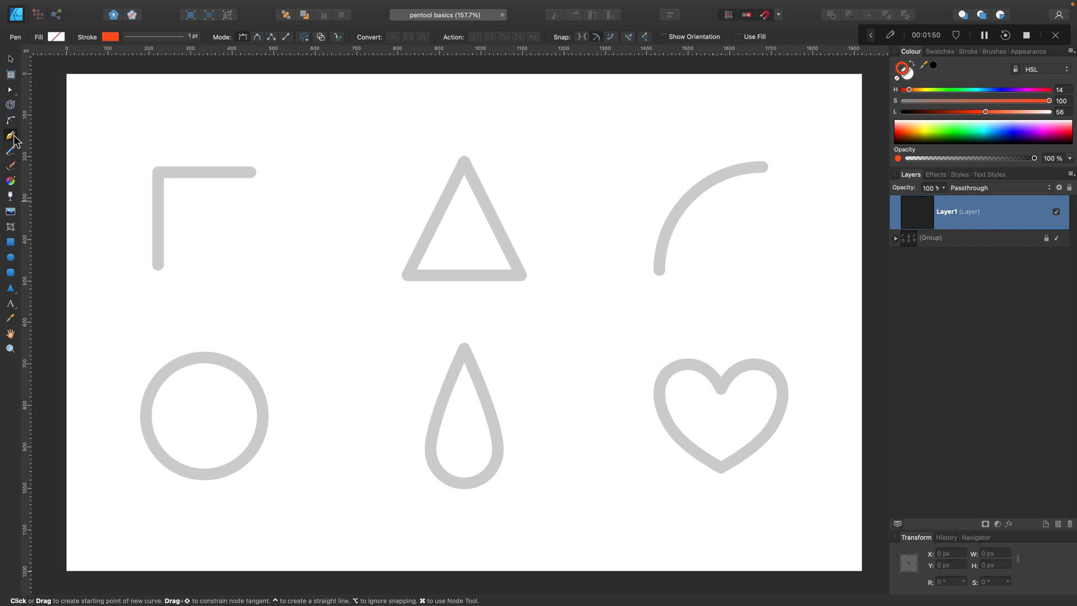
pyautogui.moveTo(244, 180)
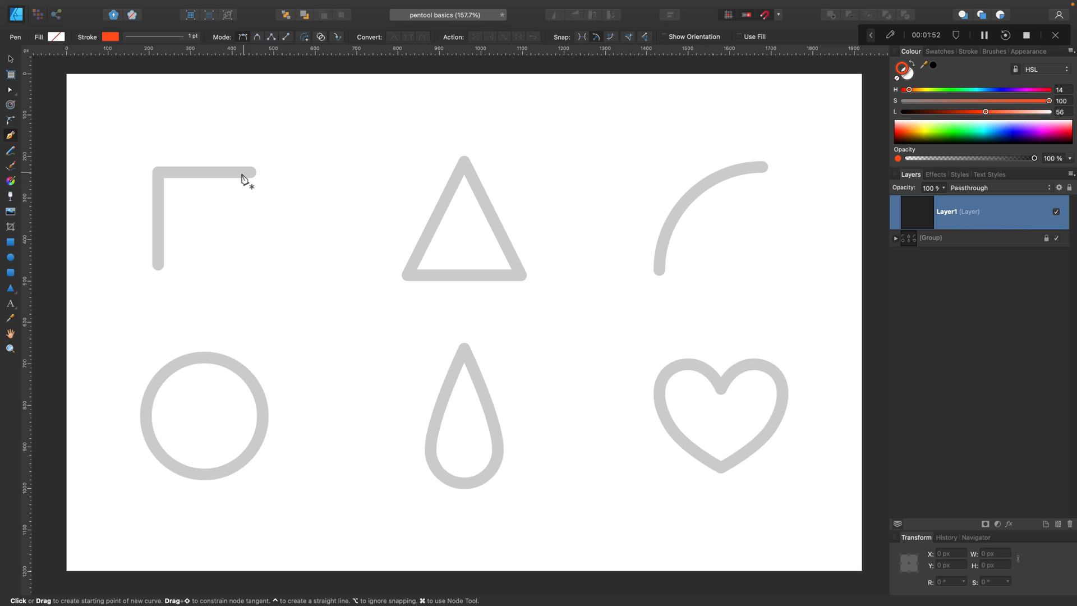
pyautogui.click(169, 172)
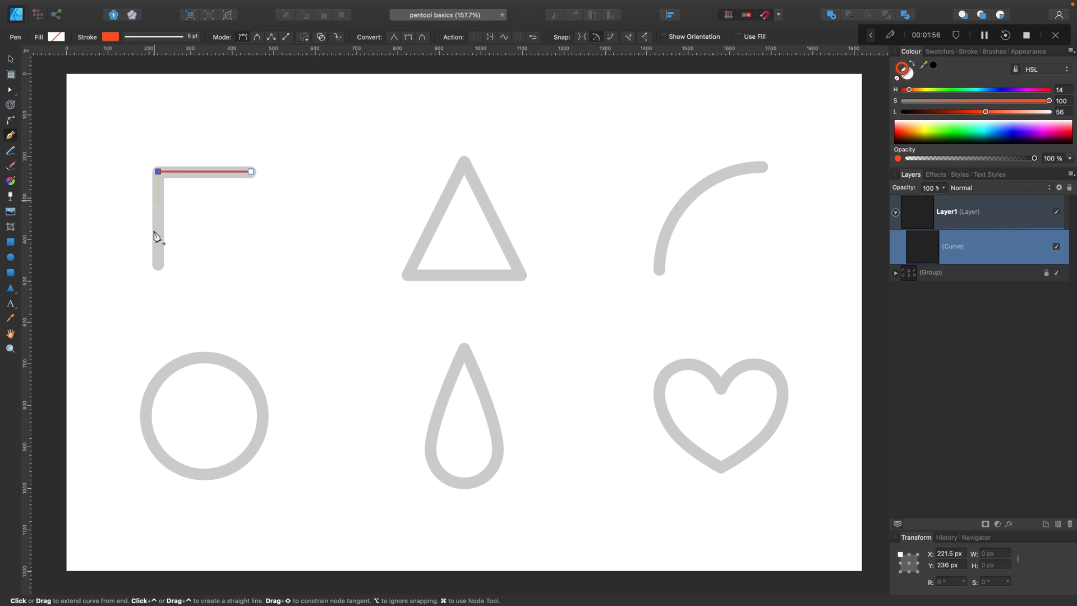
pyautogui.click(157, 265)
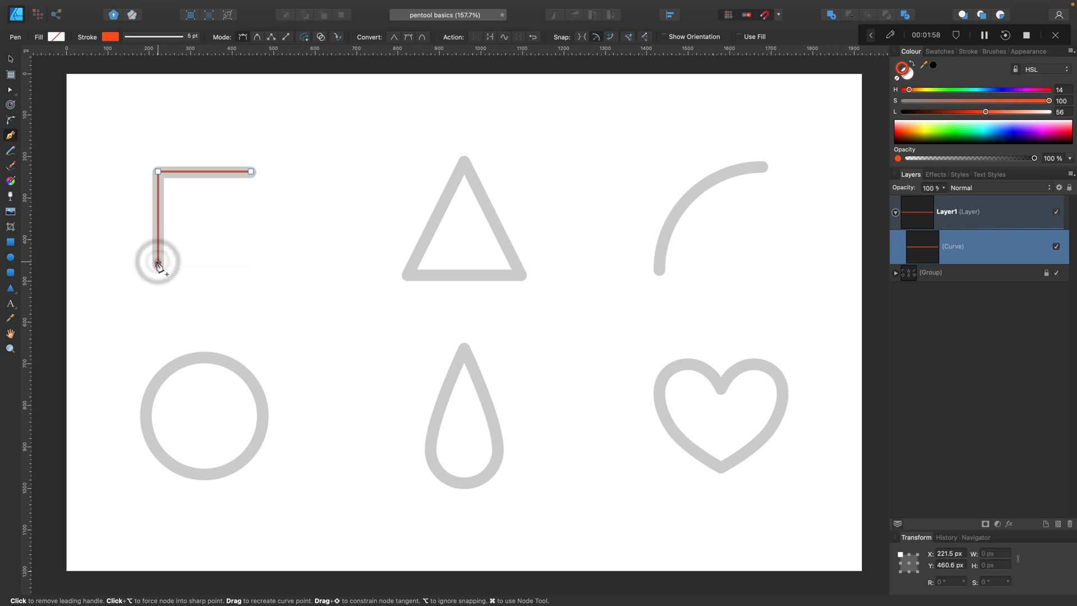
pyautogui.press('Escape')
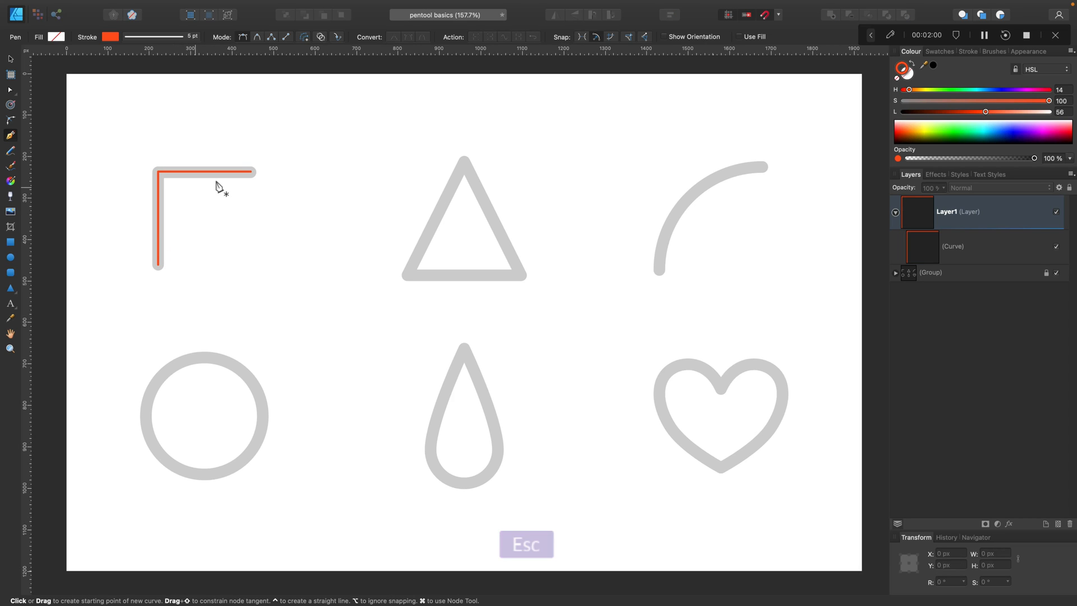
# Step: Trace the grey triangle as a closed red path ending at its apex
pyautogui.click(463, 164)
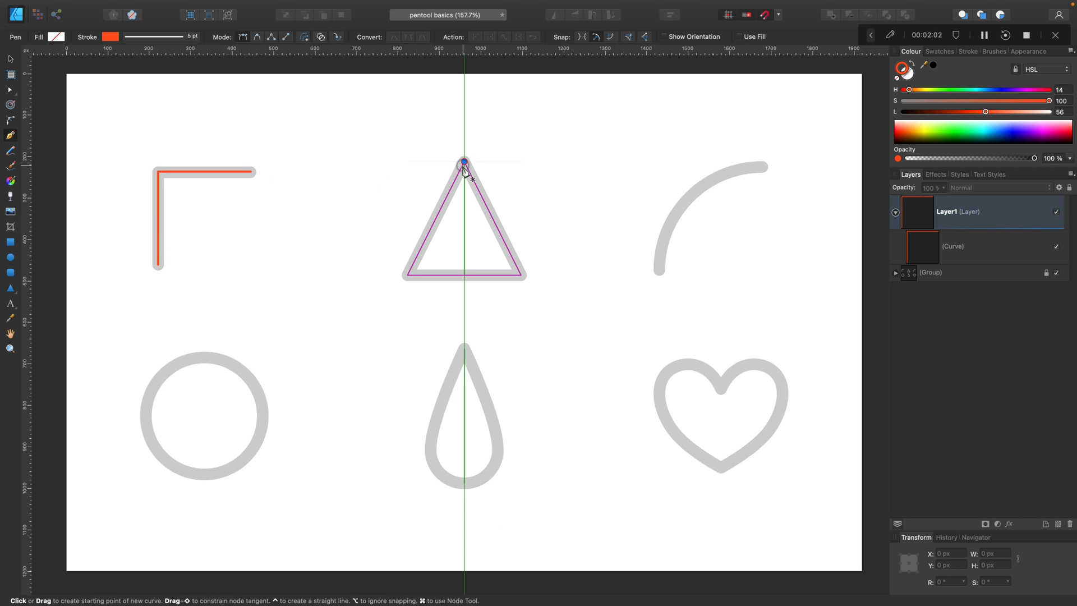
pyautogui.click(401, 276)
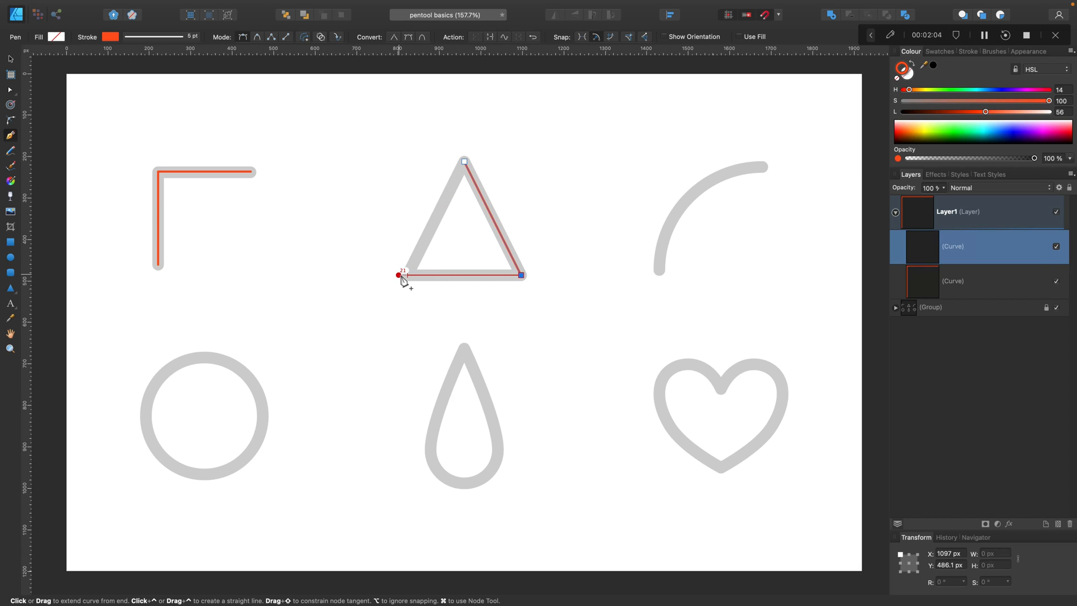
pyautogui.click(464, 160)
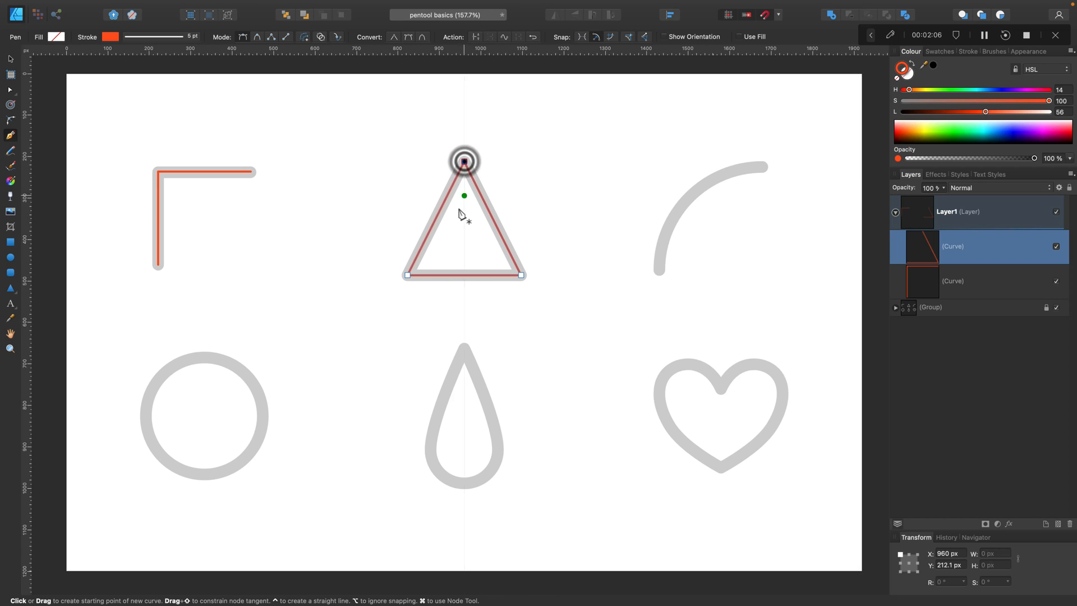
pyautogui.press('Escape')
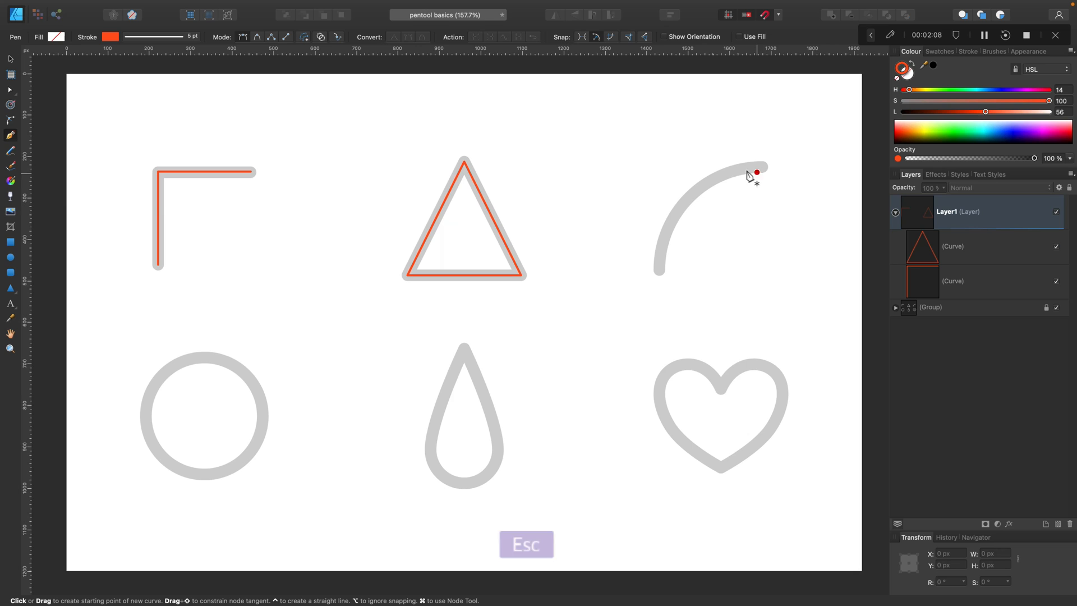
# Step: Trace the grey arc with a red curved stroke between its two ends
pyautogui.click(761, 168)
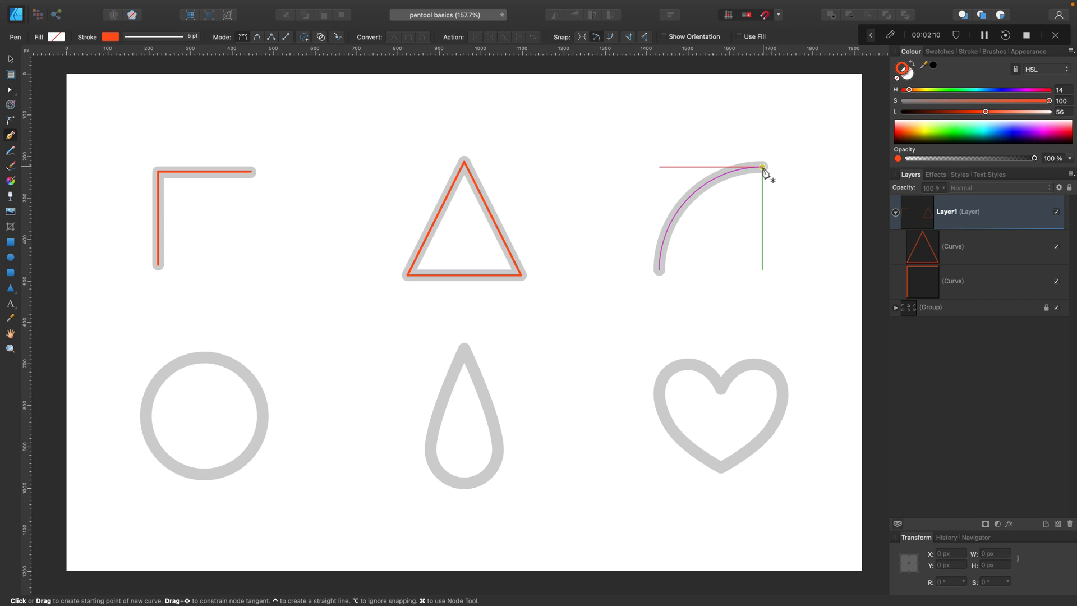
pyautogui.click(659, 269)
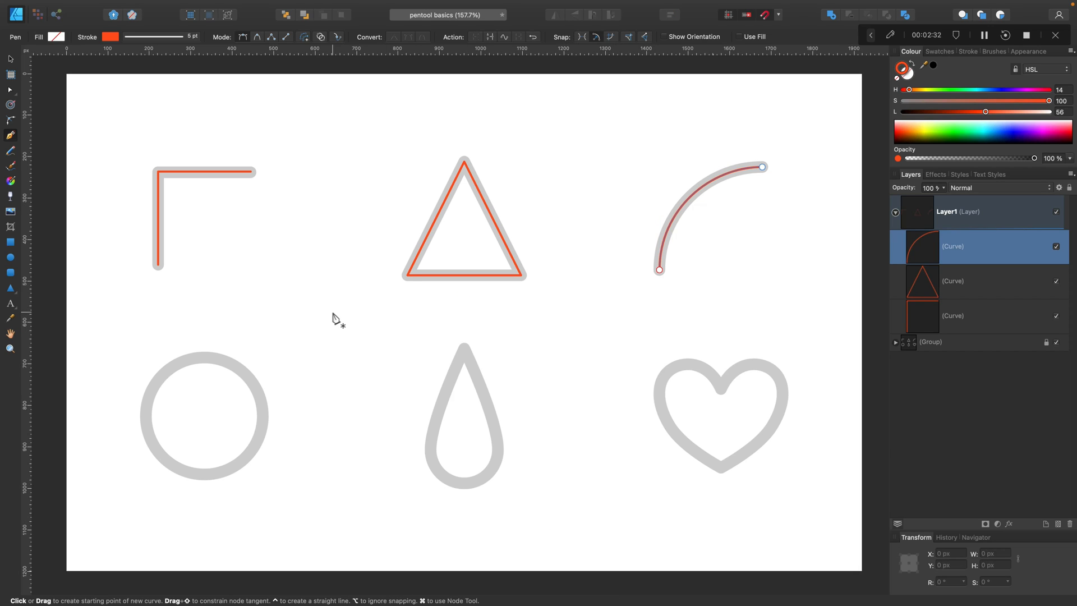
# Step: Trace the grey circle with four smooth nodes and close the red path at its top
pyautogui.click(204, 359)
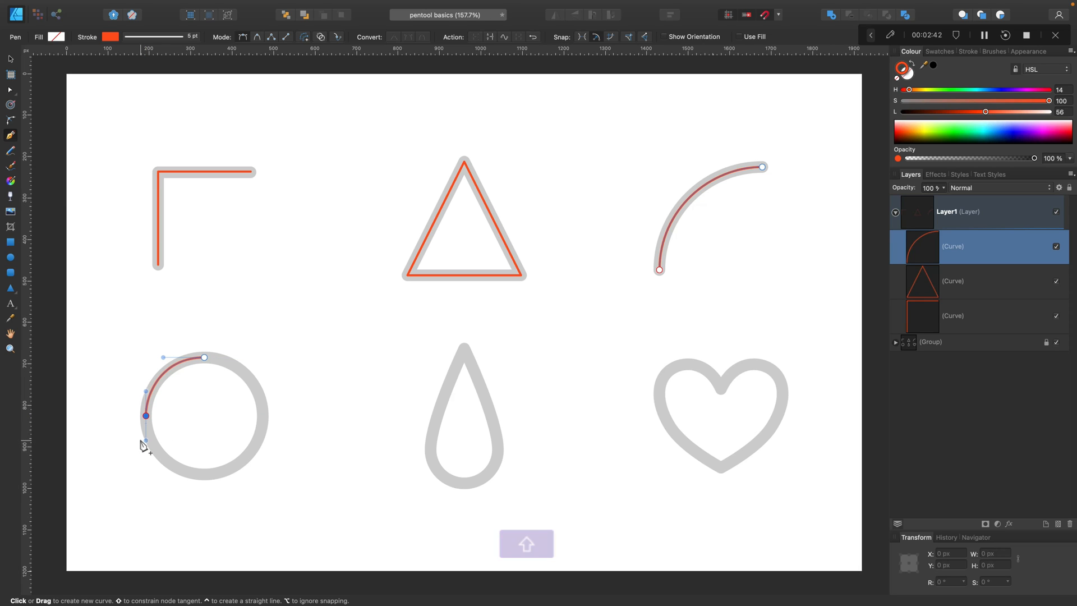
pyautogui.click(204, 476)
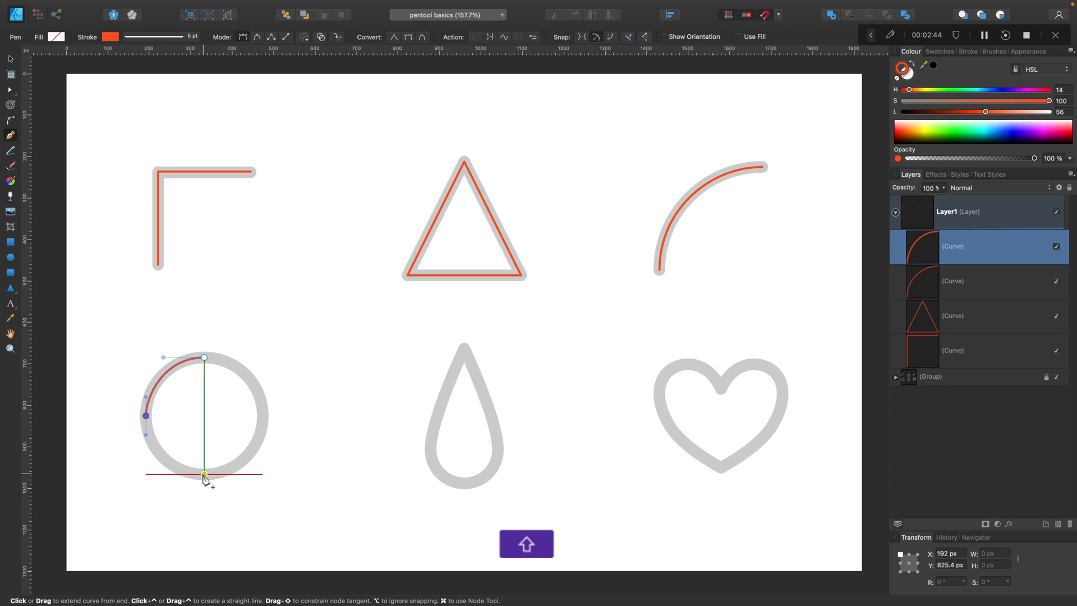
pyautogui.click(205, 473)
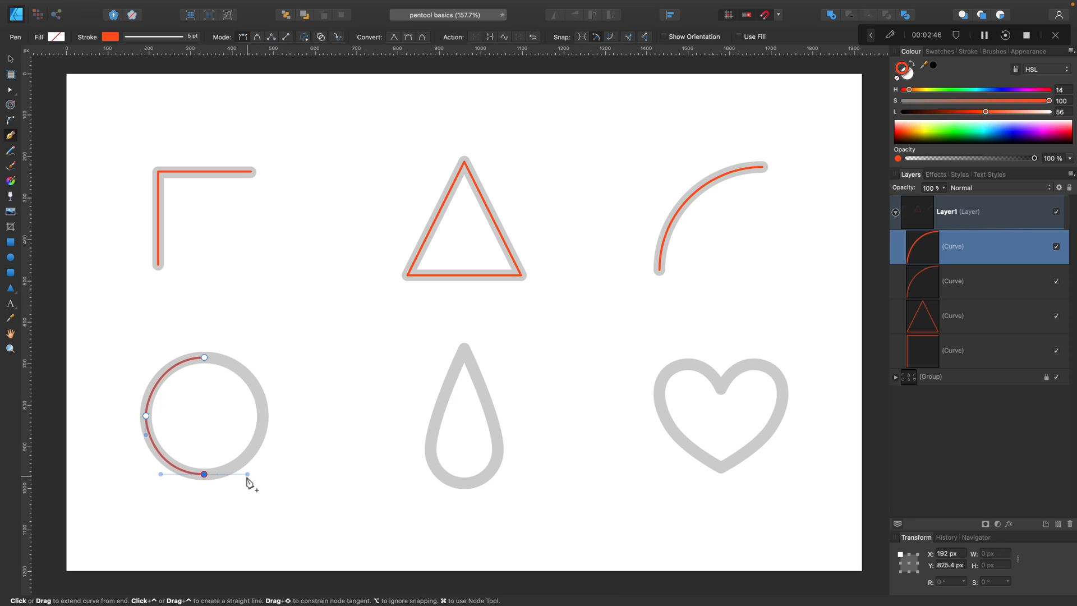
pyautogui.click(265, 414)
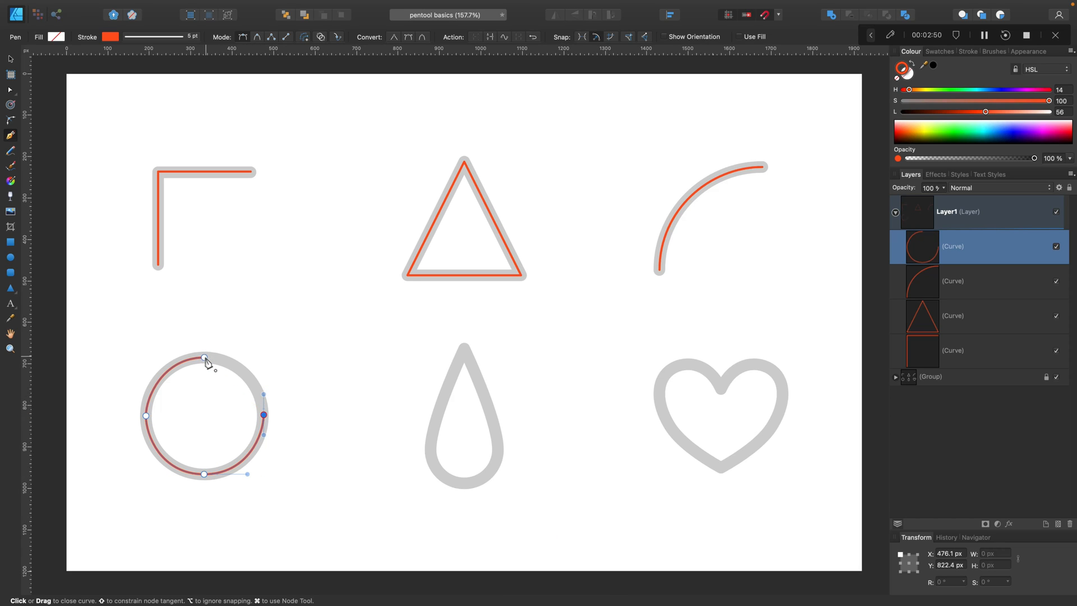
pyautogui.click(203, 356)
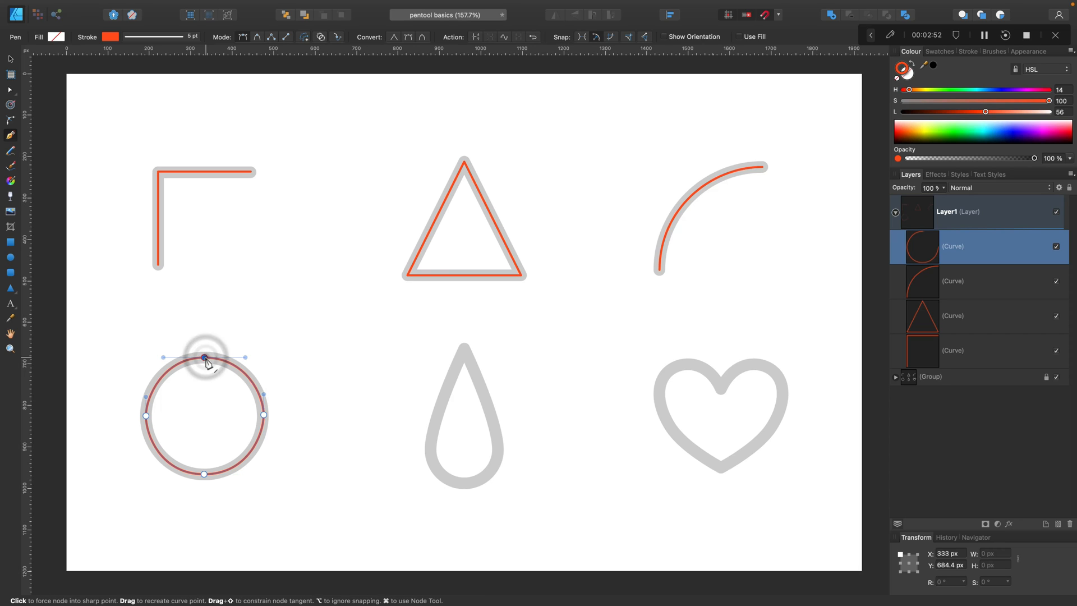
pyautogui.press('Escape')
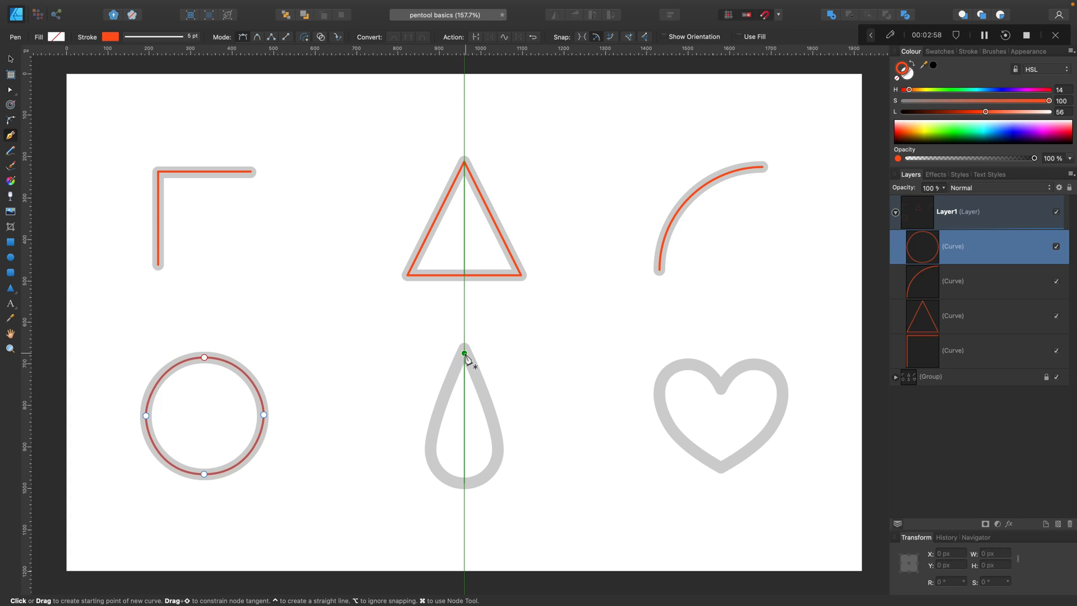
# Step: Trace the grey drop from its tip and close the red path
pyautogui.click(465, 482)
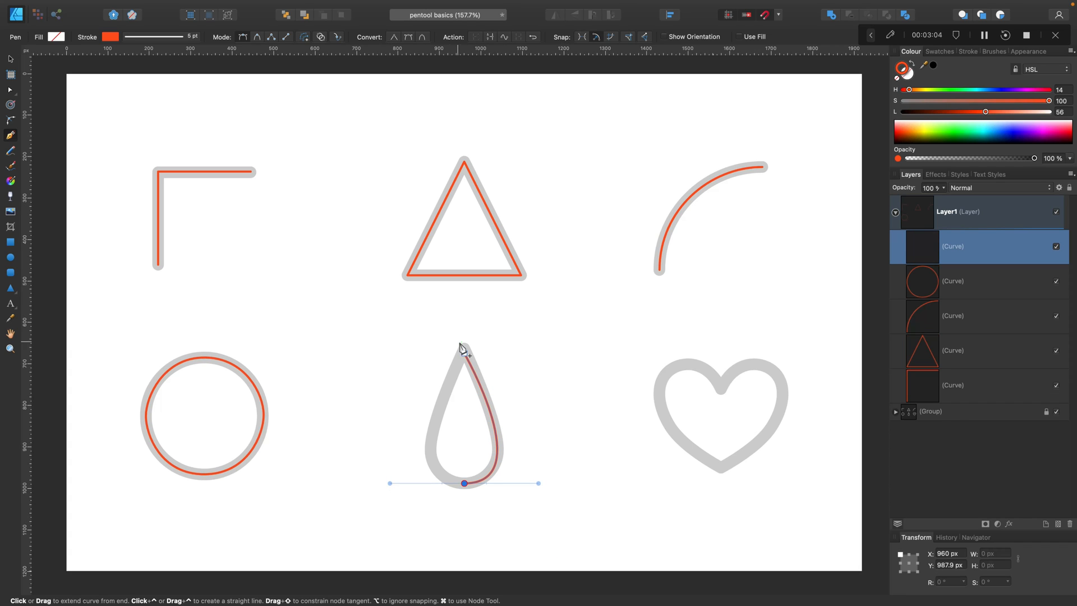
pyautogui.click(464, 348)
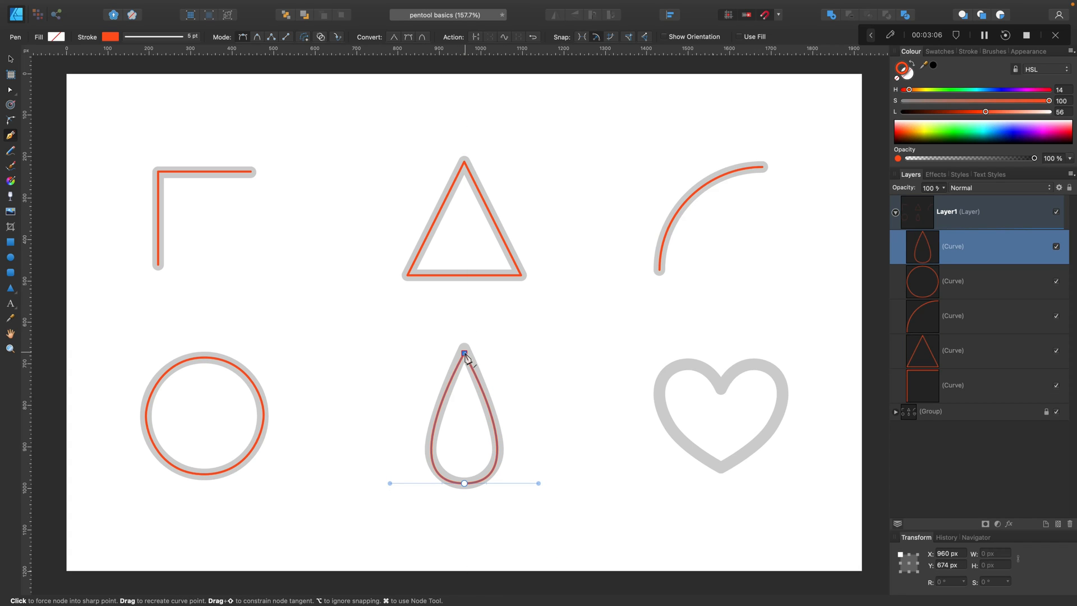
pyautogui.press('Escape')
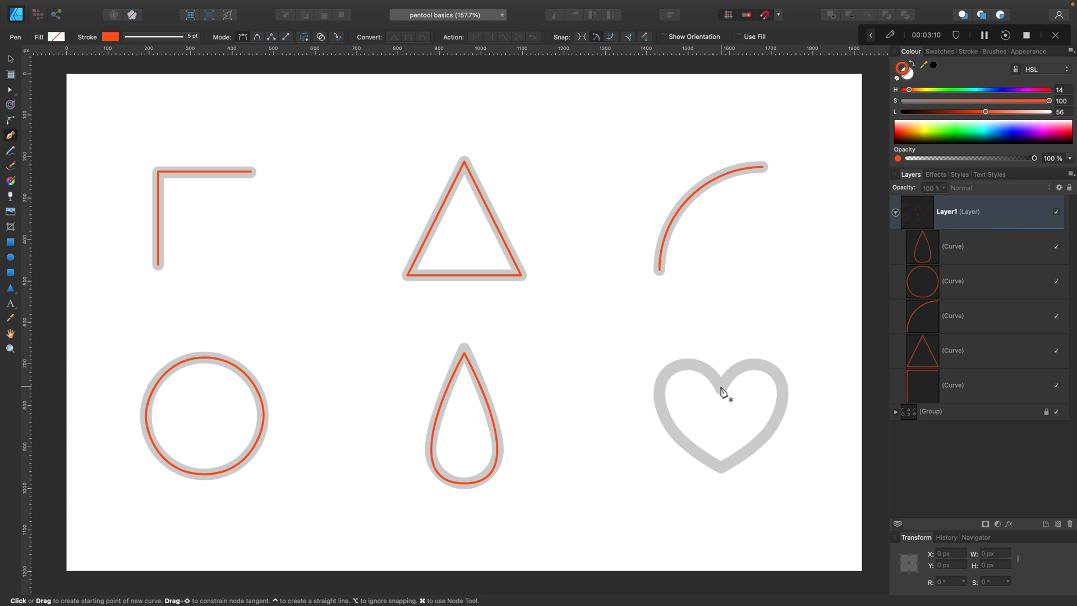
# Step: Trace the grey heart from its notch through a curved bottom point and close the path
pyautogui.click(721, 384)
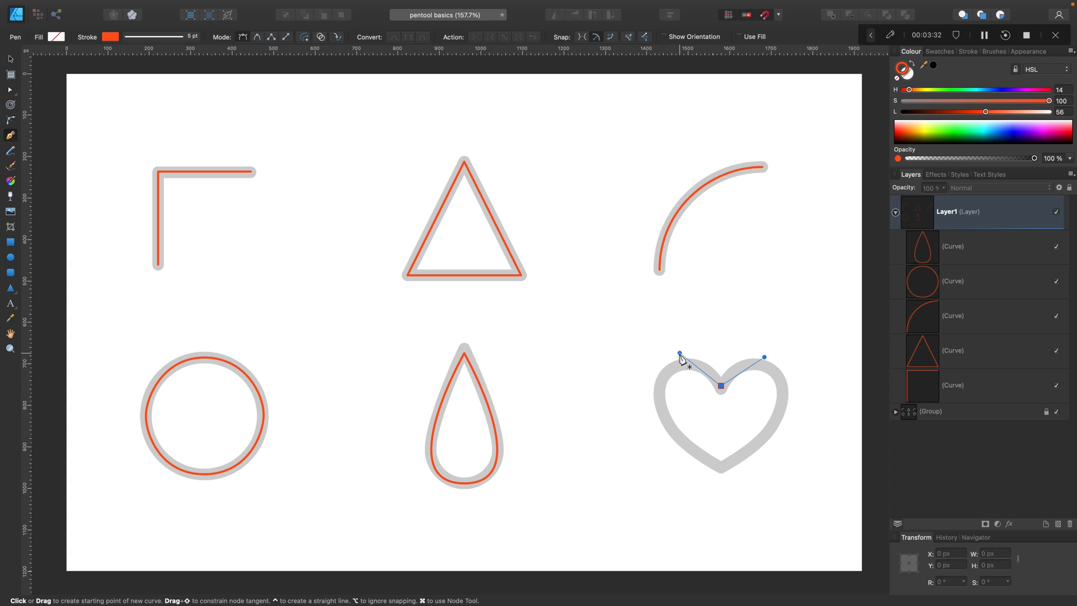
pyautogui.moveTo(683, 453)
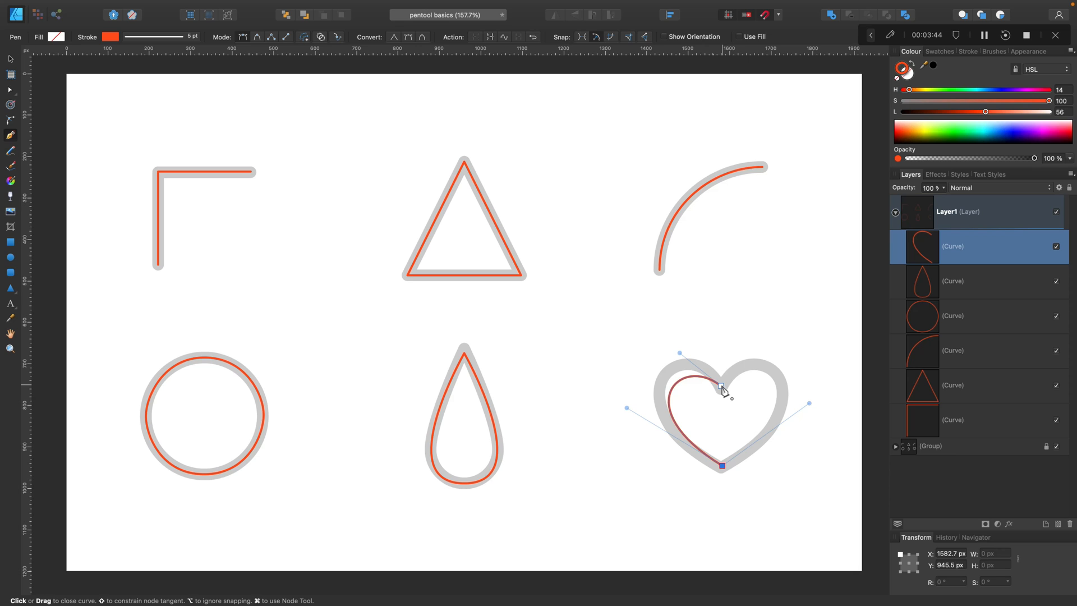
pyautogui.click(722, 387)
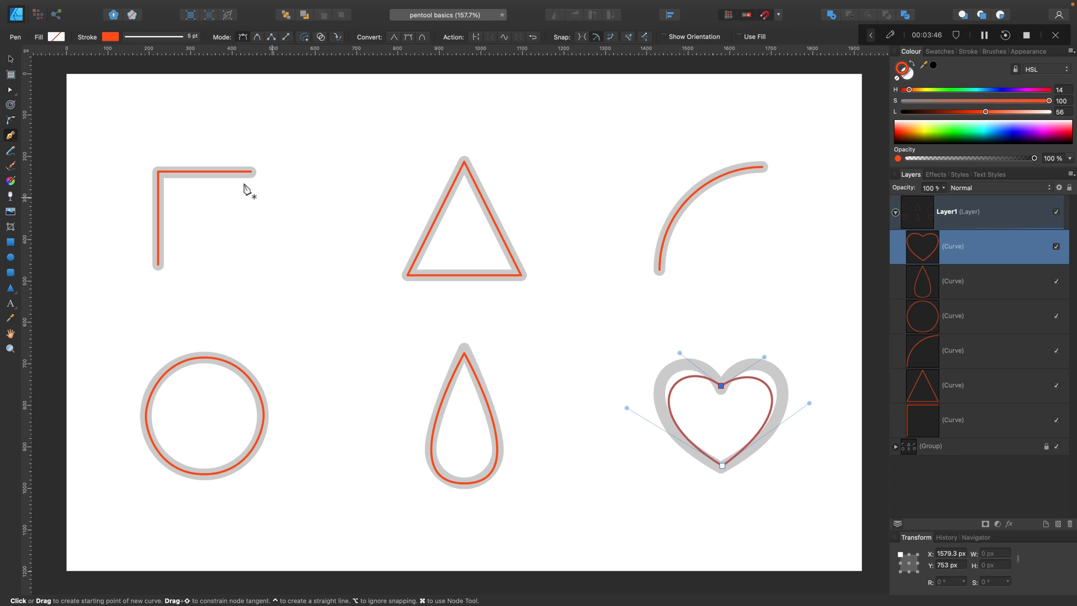
pyautogui.click(10, 88)
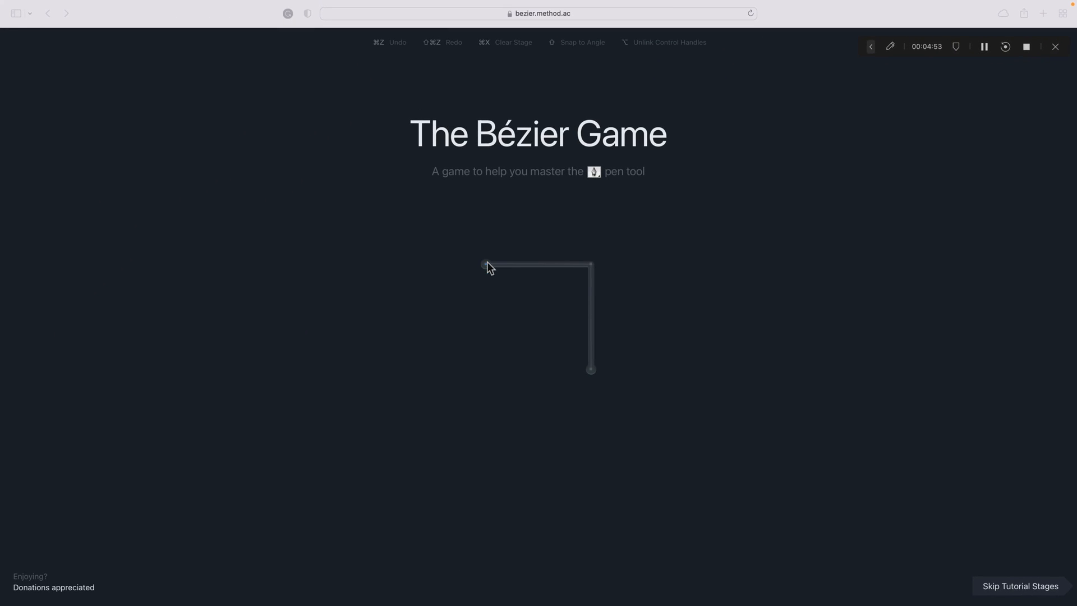
# Step: Trace the corner, house and circle stages, closing the circle with 0 nodes remaining
pyautogui.click(589, 265)
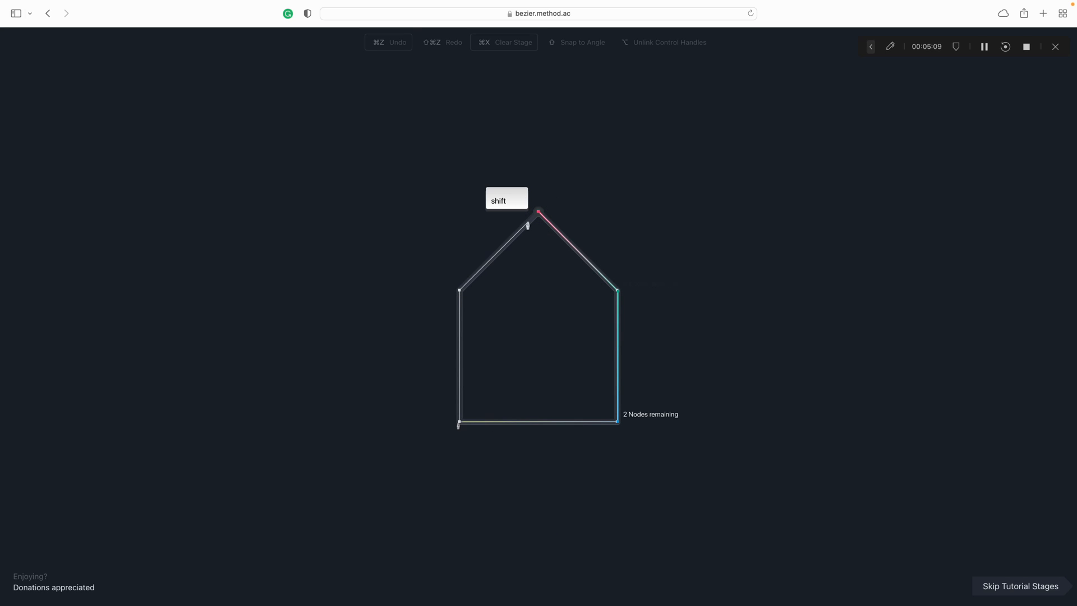
pyautogui.click(458, 424)
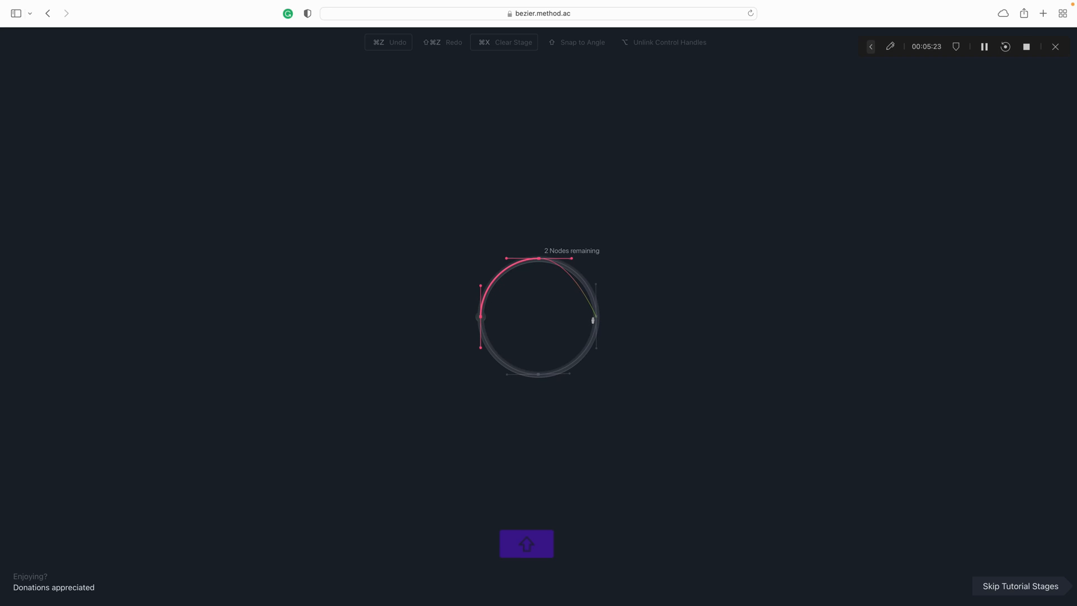
pyautogui.click(595, 320)
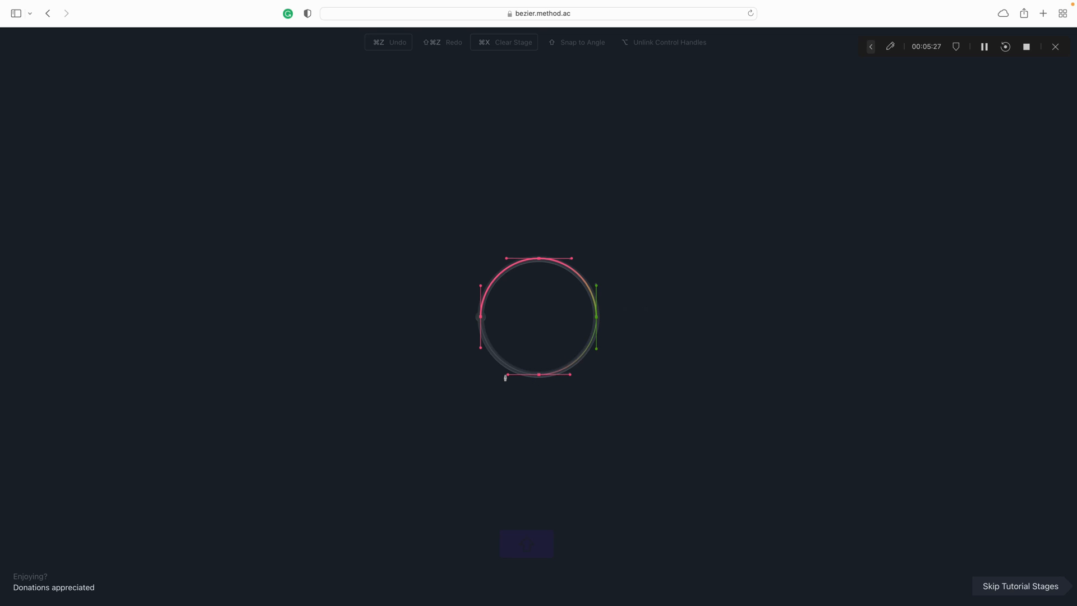
pyautogui.click(482, 316)
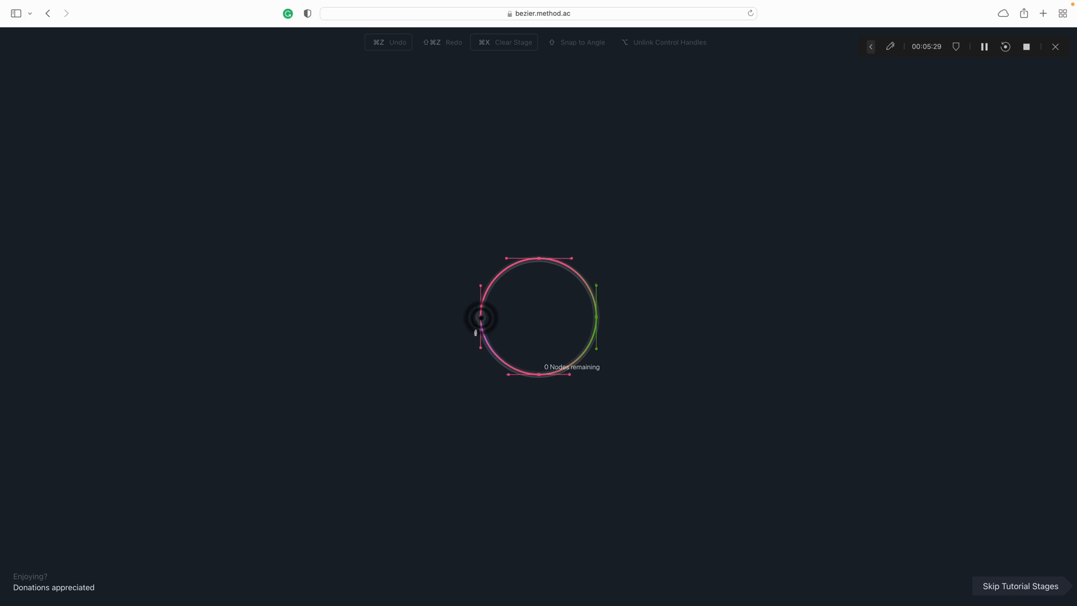